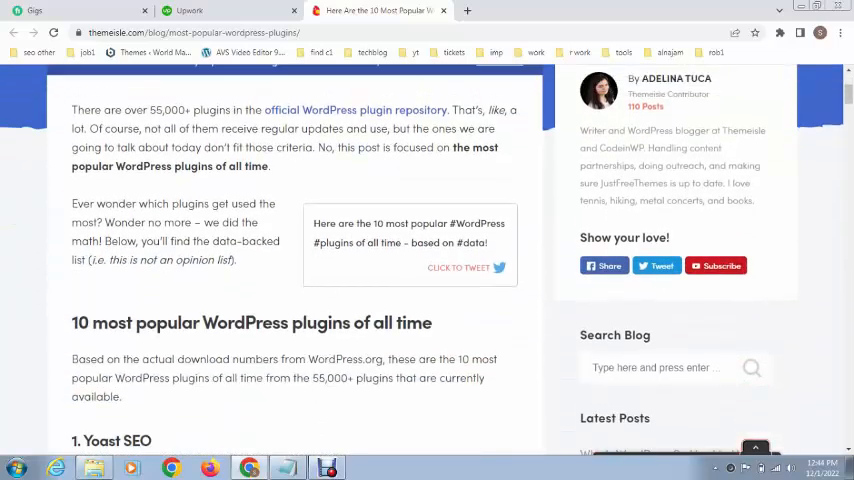
{"action": "scroll", "scroll_direction": "down", "scroll_amount": 3}
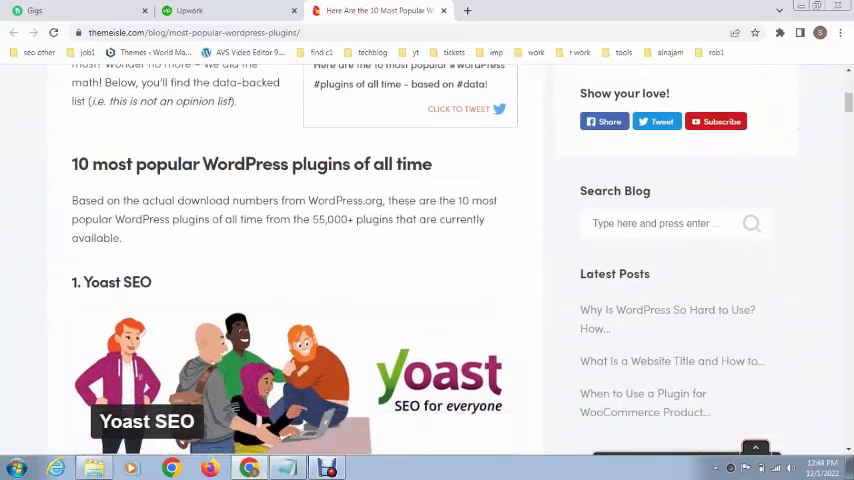
{"action": "scroll", "scroll_direction": "down", "scroll_amount": 3}
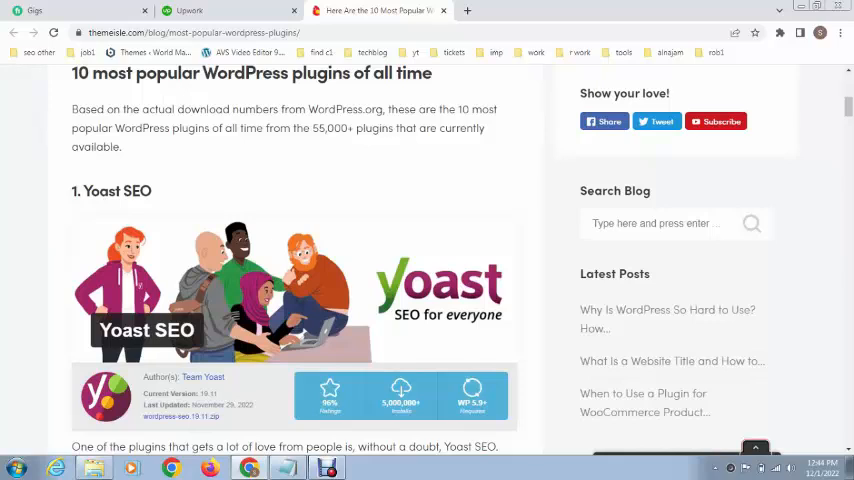
{"action": "scroll", "scroll_direction": "down", "scroll_amount": 3}
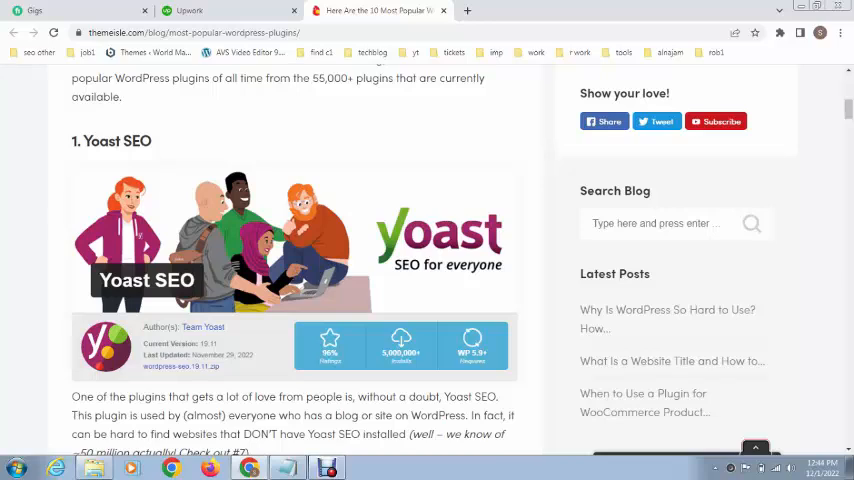
{"action": "scroll", "scroll_direction": "down", "scroll_amount": 3}
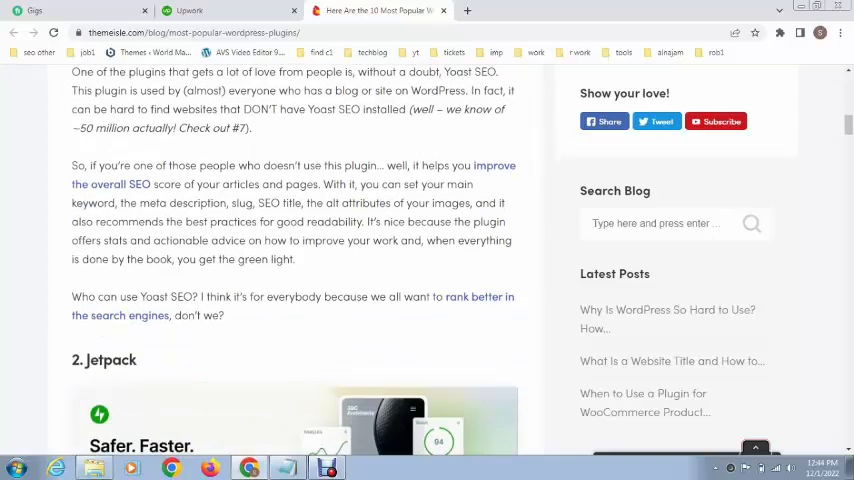
{"action": "scroll", "scroll_direction": "up", "scroll_amount": 3}
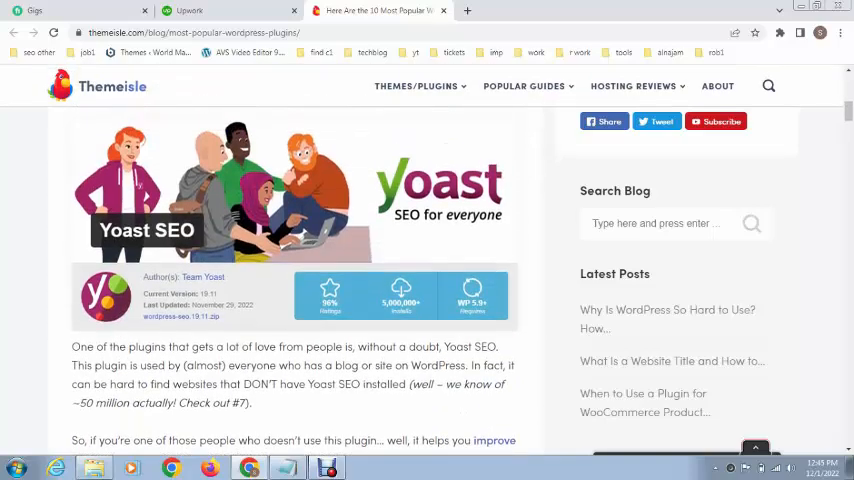
{"action": "scroll", "scroll_direction": "up", "scroll_amount": 3}
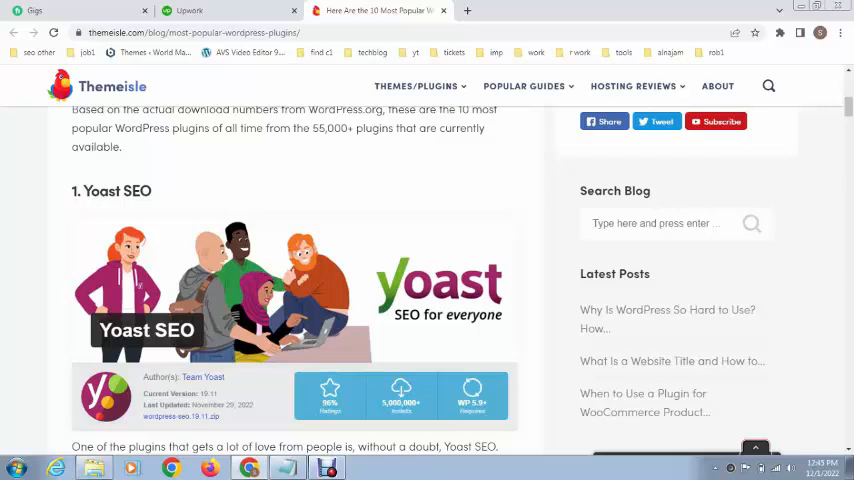
{"action": "scroll", "scroll_direction": "down", "scroll_amount": 3}
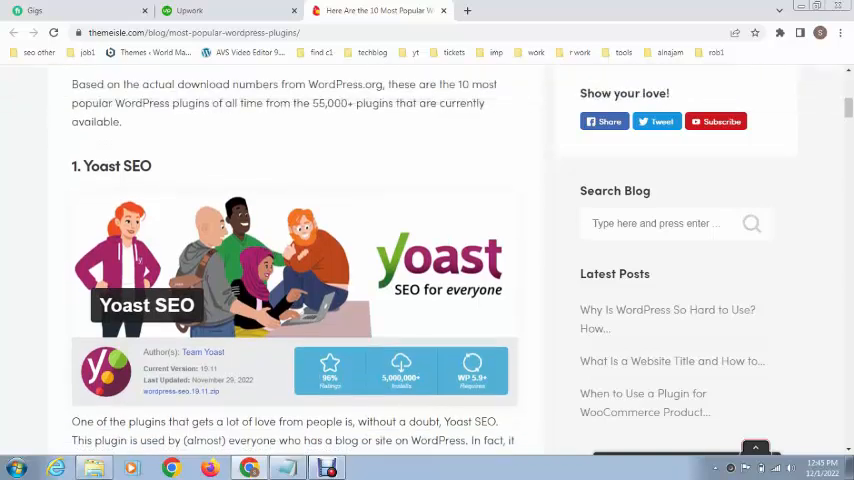
{"action": "scroll", "scroll_direction": "down", "scroll_amount": 3}
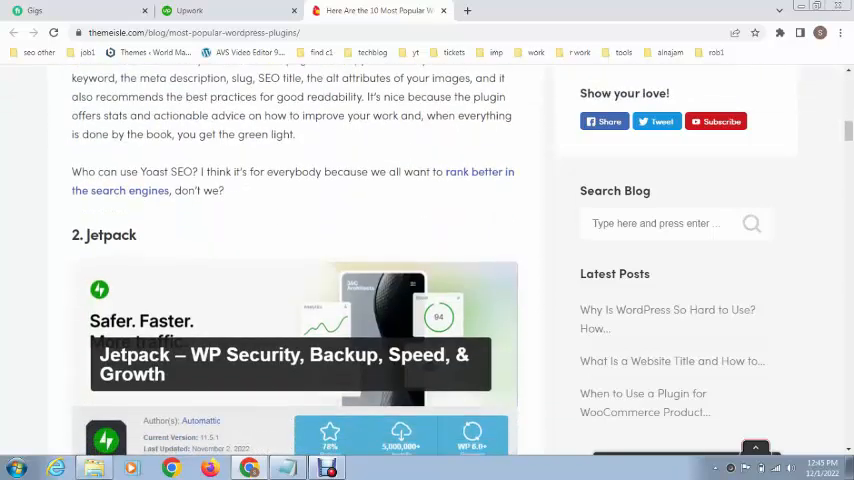
{"action": "scroll", "scroll_direction": "down", "scroll_amount": 3}
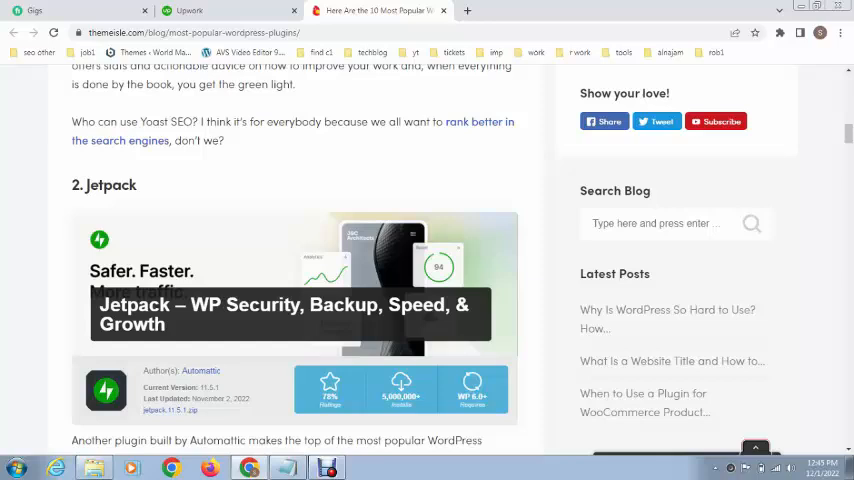
{"action": "scroll", "scroll_direction": "down", "scroll_amount": 3}
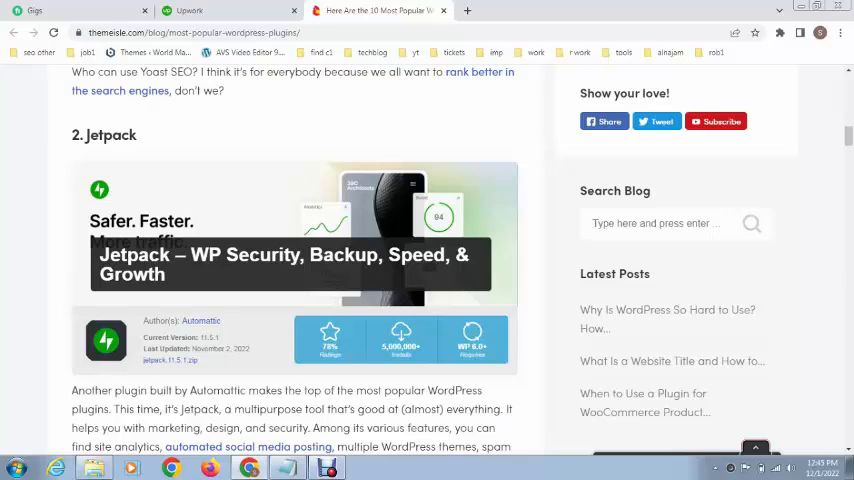
{"action": "scroll", "scroll_direction": "down", "scroll_amount": 3}
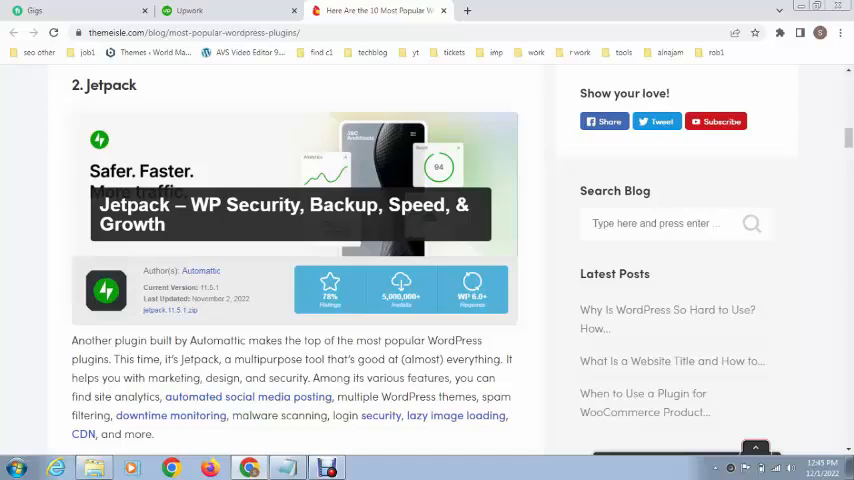
{"action": "scroll", "scroll_direction": "down", "scroll_amount": 3}
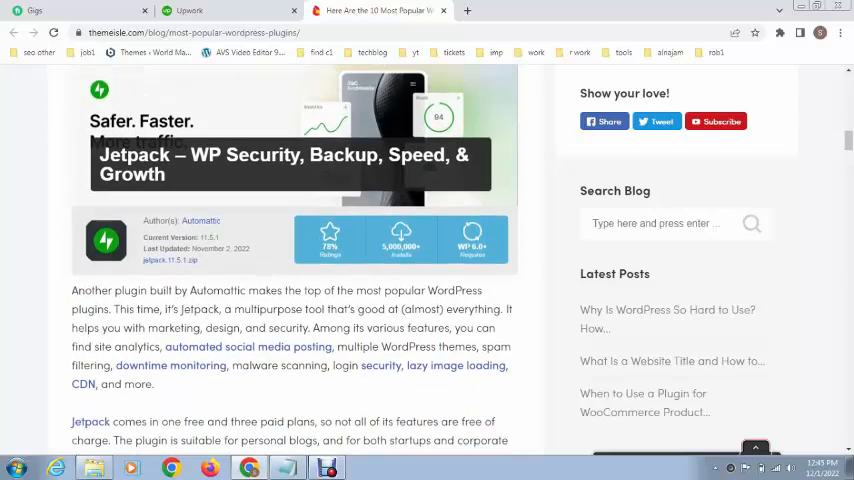
{"action": "scroll", "scroll_direction": "down", "scroll_amount": 3}
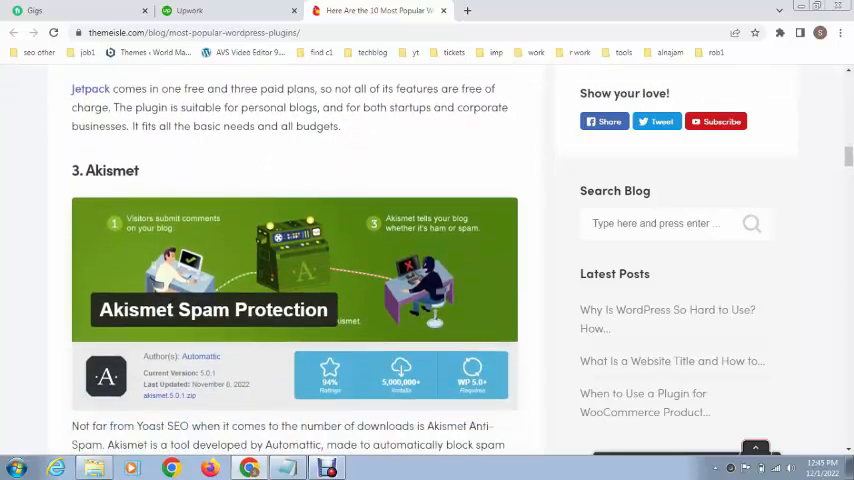
{"action": "scroll", "scroll_direction": "down", "scroll_amount": 3}
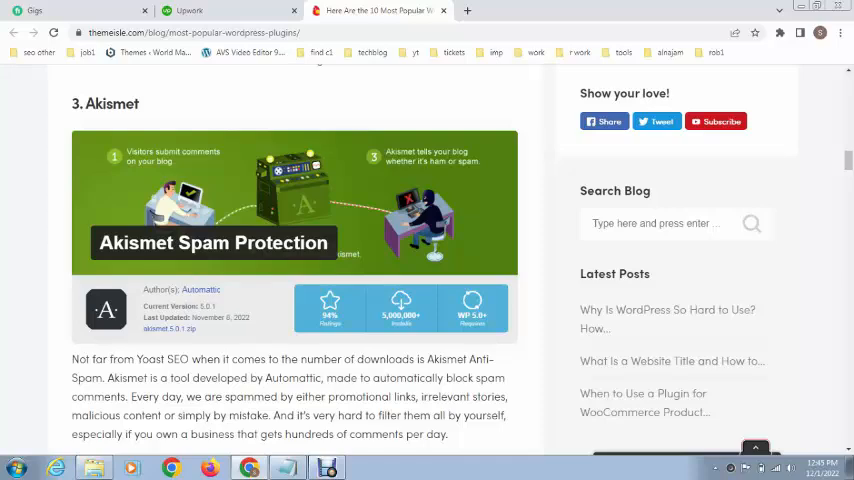
{"action": "scroll", "scroll_direction": "down", "scroll_amount": 3}
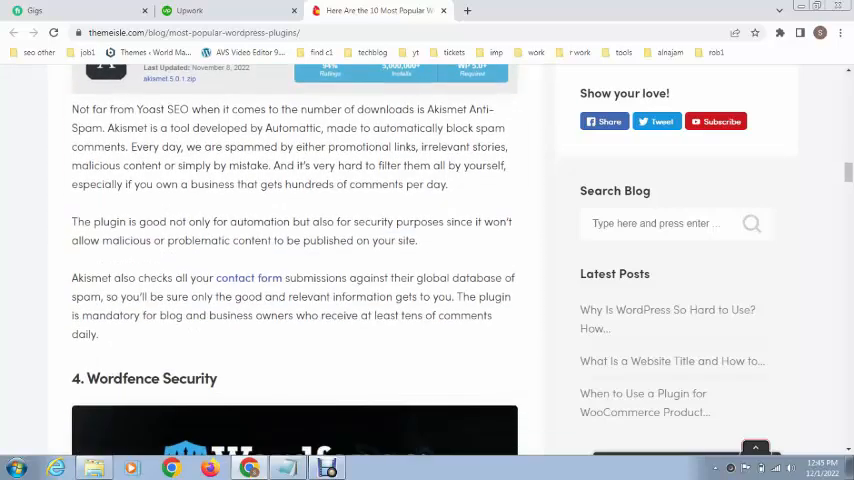
{"action": "scroll", "scroll_direction": "down", "scroll_amount": 3}
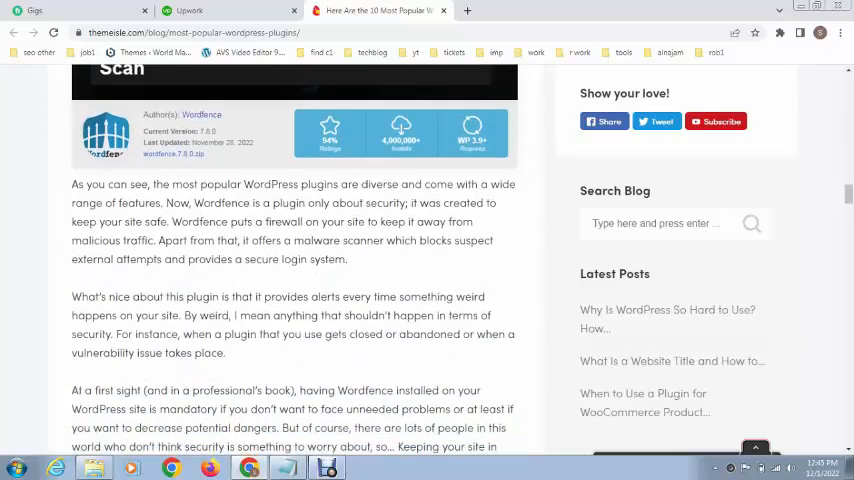
{"action": "scroll", "scroll_direction": "down", "scroll_amount": 3}
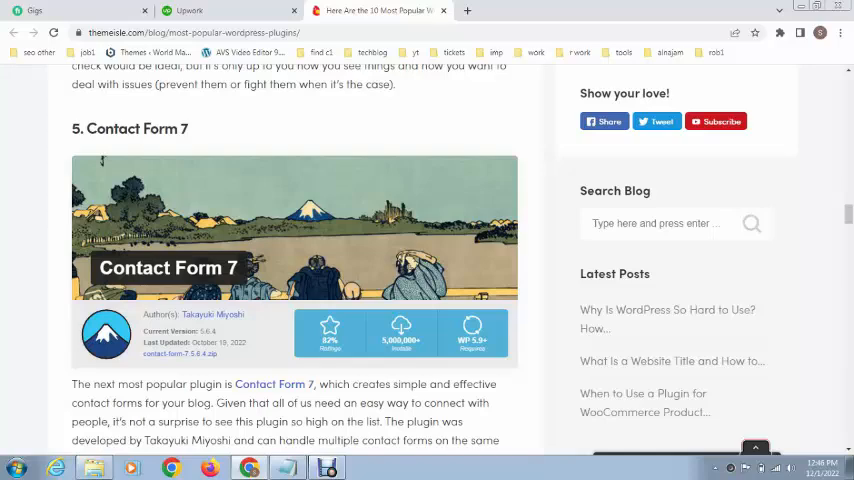
{"action": "scroll", "scroll_direction": "down", "scroll_amount": 3}
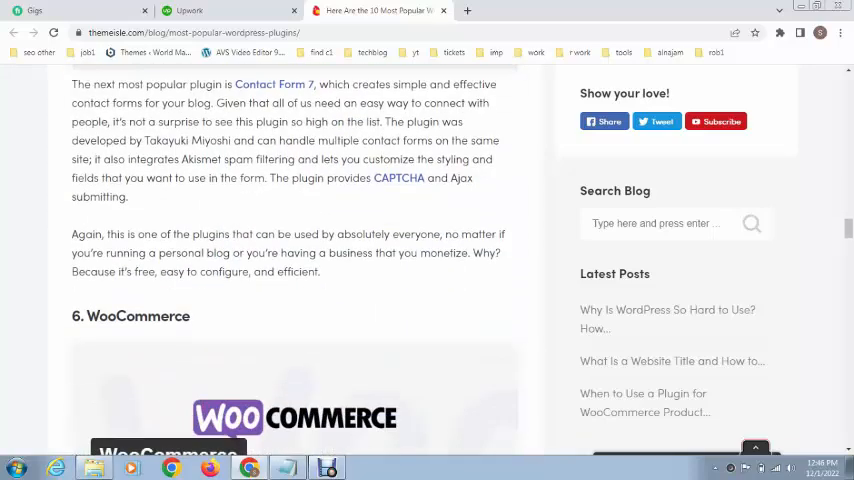
{"action": "scroll", "scroll_direction": "down", "scroll_amount": 3}
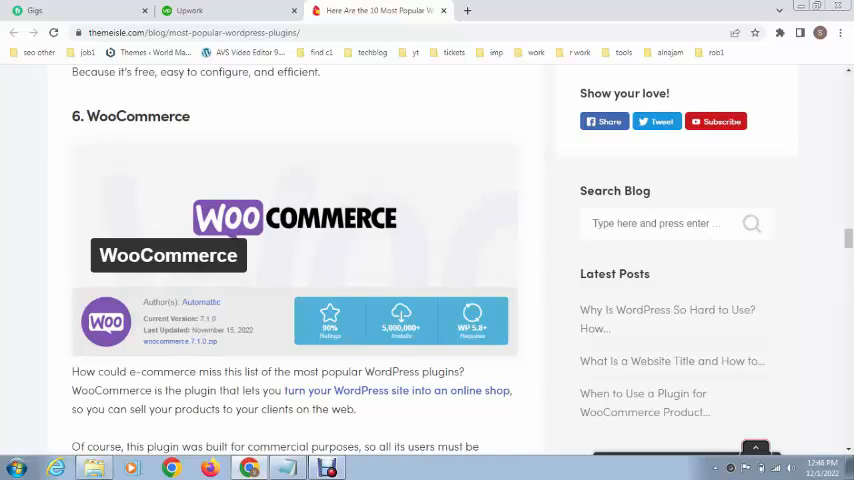
{"action": "scroll", "scroll_direction": "down", "scroll_amount": 3}
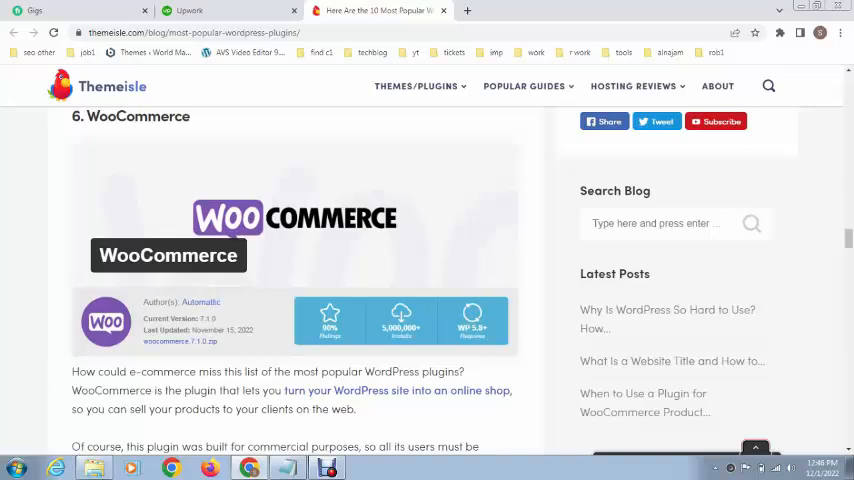
{"action": "scroll", "scroll_direction": "down", "scroll_amount": 3}
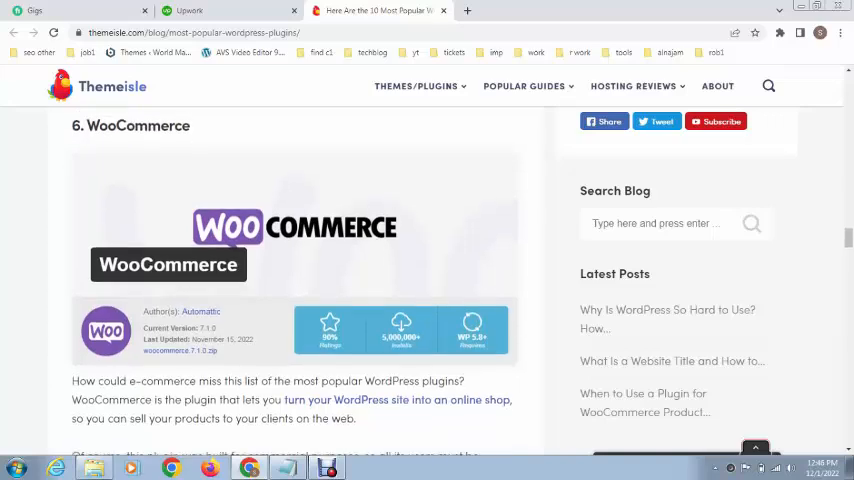
{"action": "scroll", "scroll_direction": "down", "scroll_amount": 3}
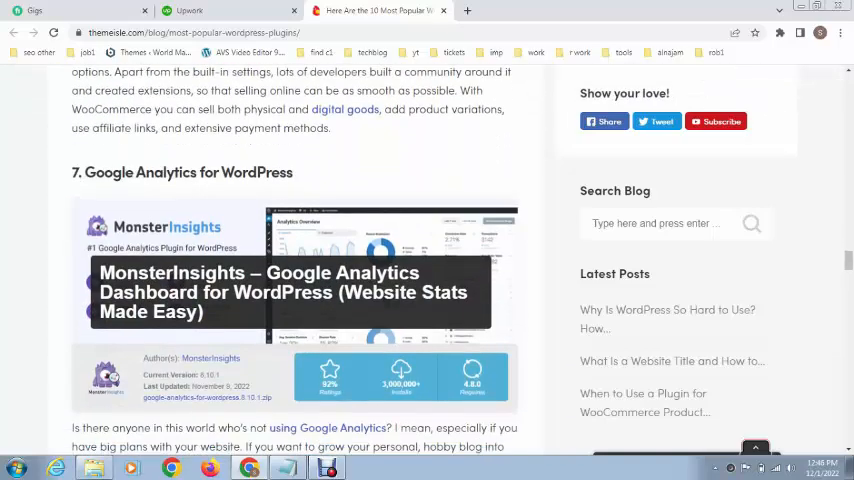
{"action": "scroll", "scroll_direction": "down", "scroll_amount": 3}
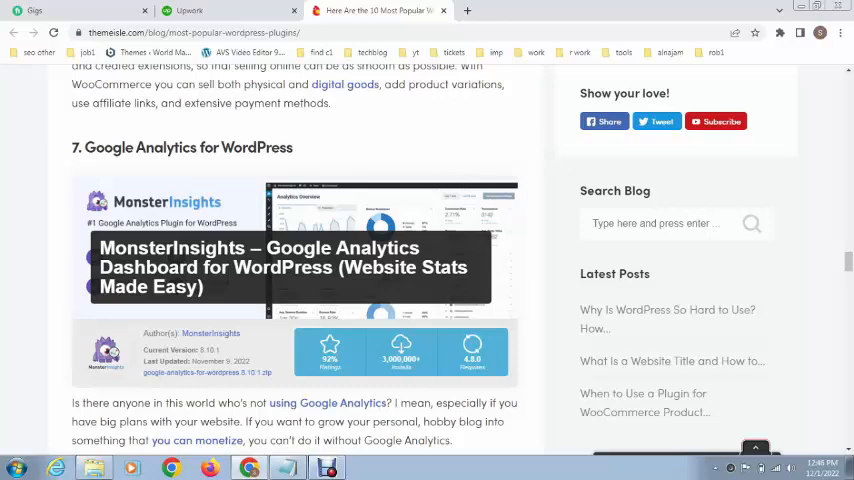
{"action": "scroll", "scroll_direction": "down", "scroll_amount": 3}
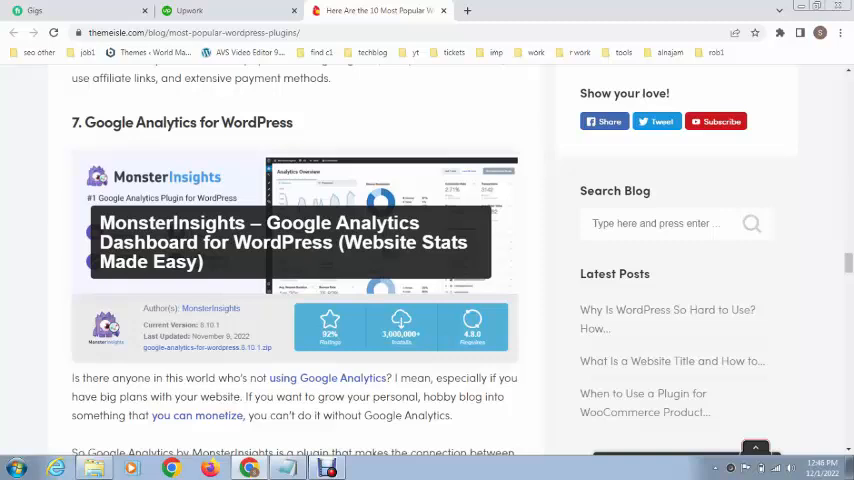
{"action": "scroll", "scroll_direction": "down", "scroll_amount": 3}
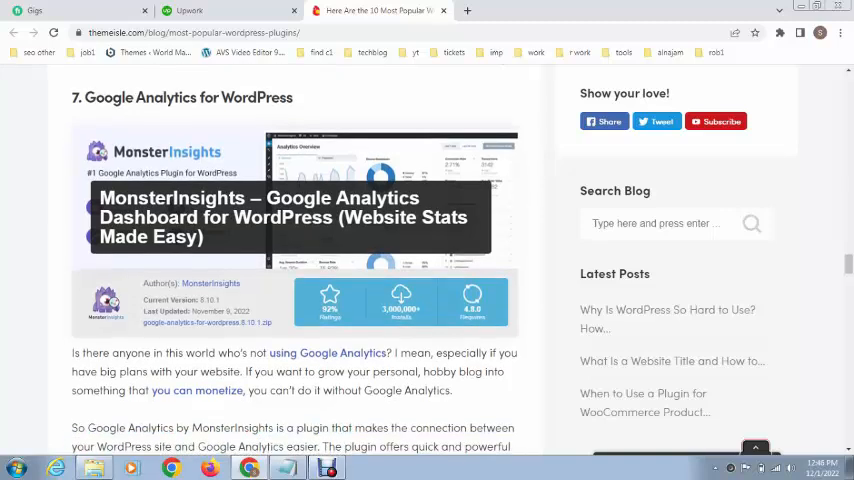
{"action": "scroll", "scroll_direction": "down", "scroll_amount": 3}
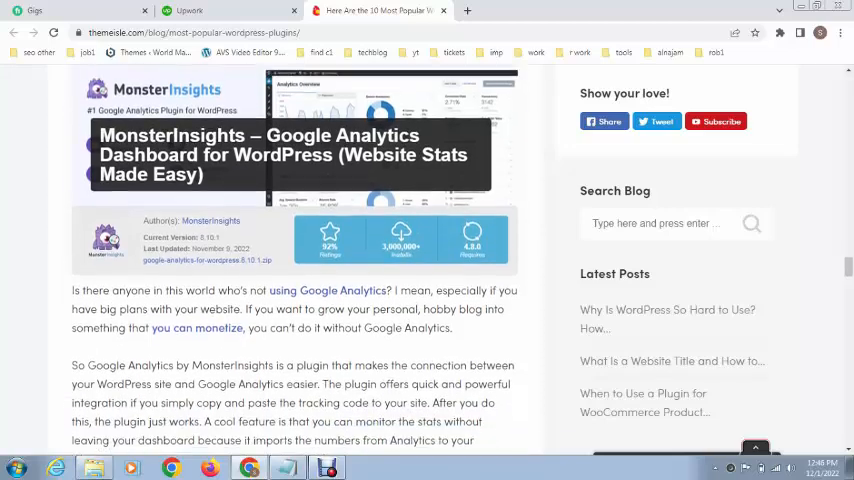
{"action": "scroll", "scroll_direction": "up", "scroll_amount": 3}
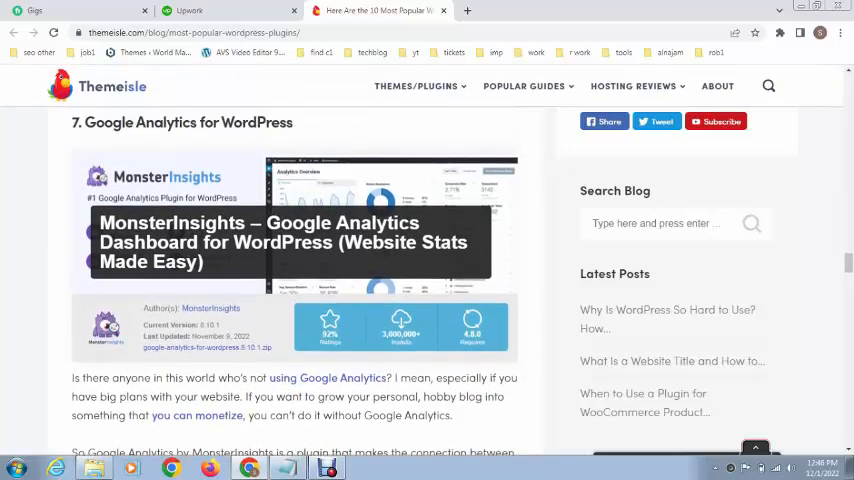
{"action": "scroll", "scroll_direction": "down", "scroll_amount": 3}
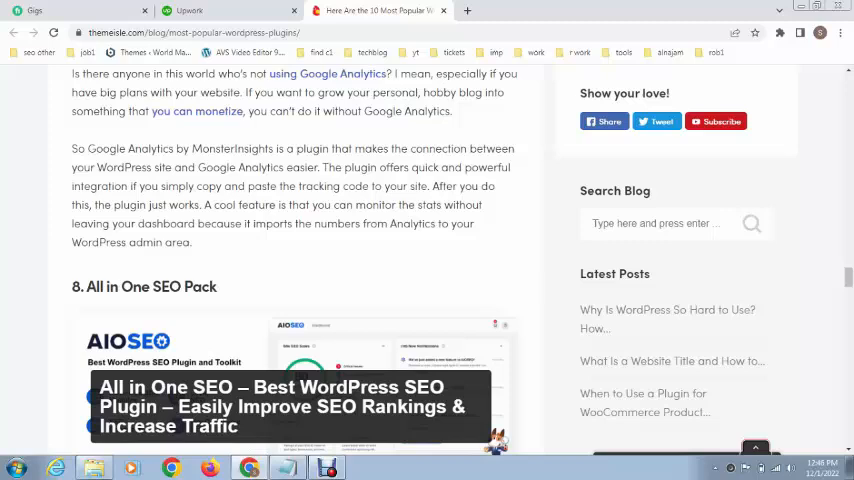
{"action": "scroll", "scroll_direction": "down", "scroll_amount": 3}
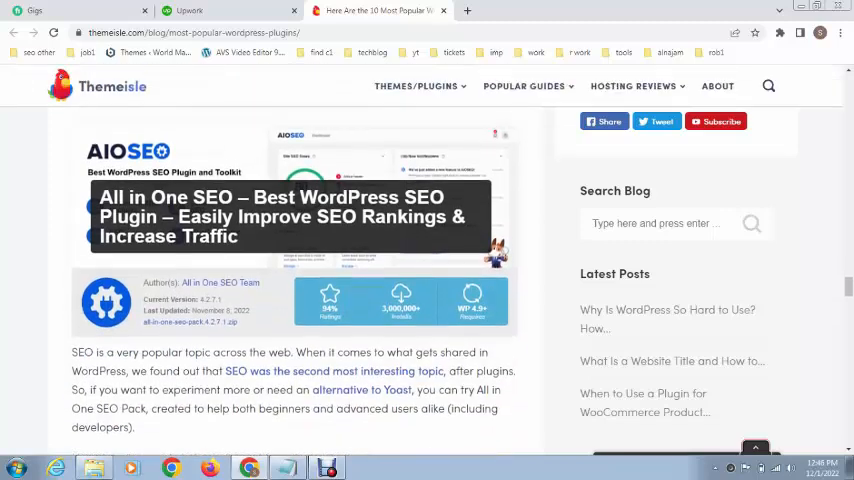
{"action": "scroll", "scroll_direction": "down", "scroll_amount": 3}
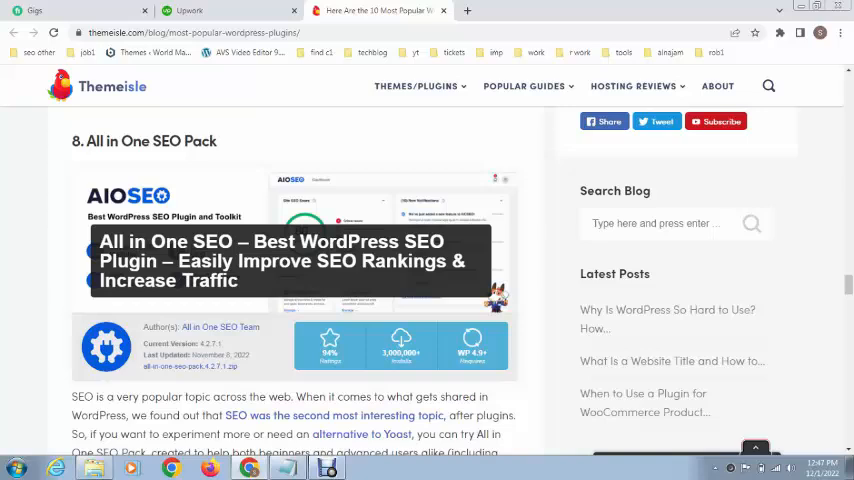
{"action": "scroll", "scroll_direction": "down", "scroll_amount": 3}
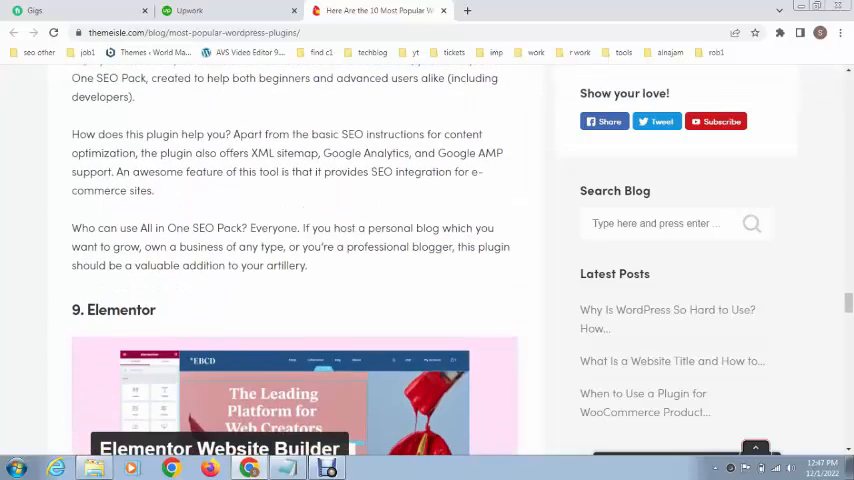
{"action": "scroll", "scroll_direction": "down", "scroll_amount": 3}
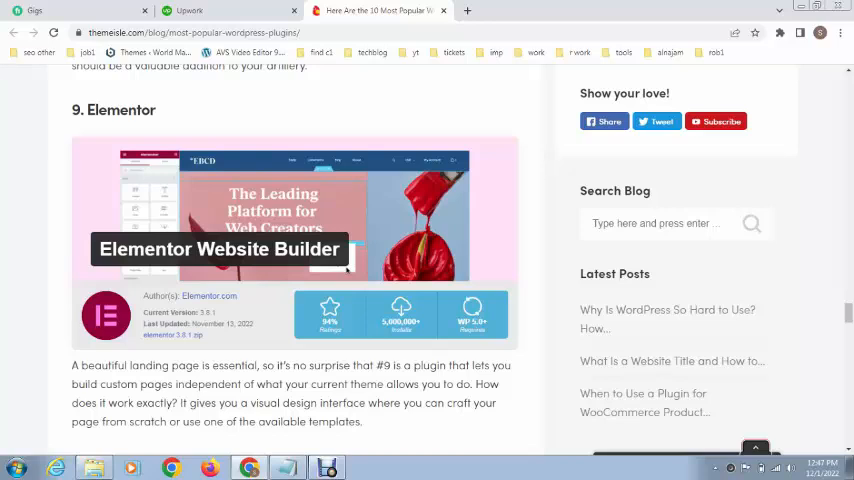
{"action": "scroll", "scroll_direction": "down", "scroll_amount": 3}
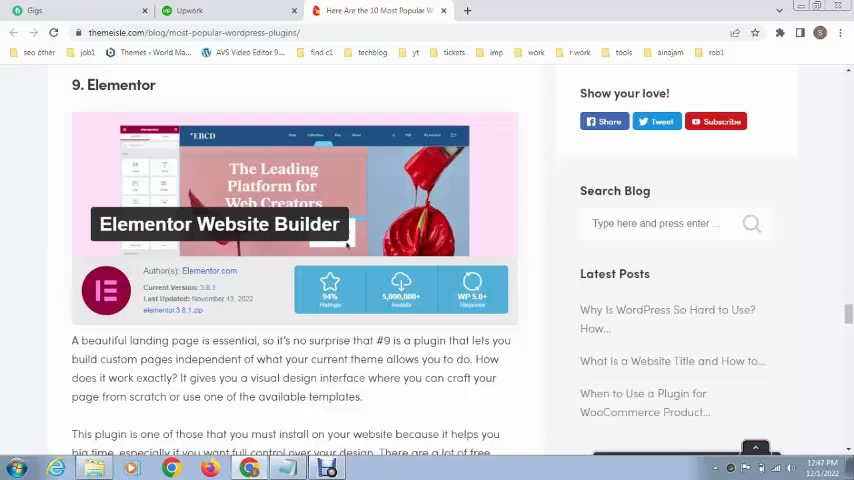
{"action": "scroll", "scroll_direction": "down", "scroll_amount": 3}
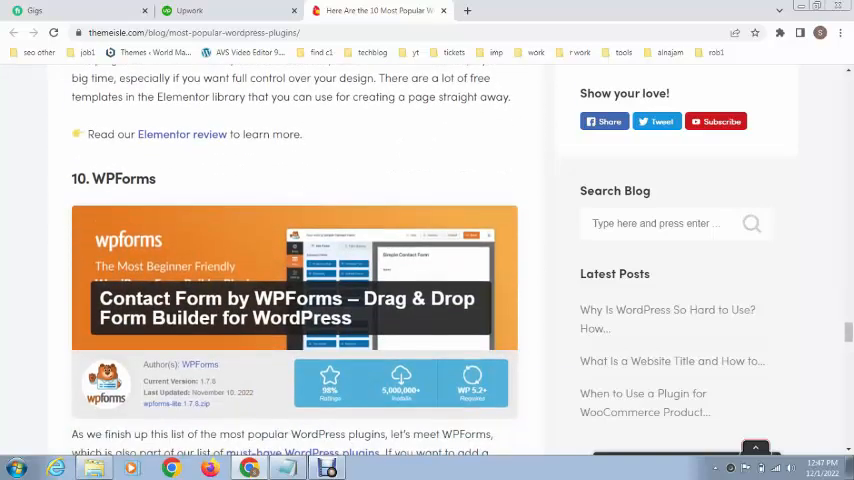
{"action": "scroll", "scroll_direction": "down", "scroll_amount": 3}
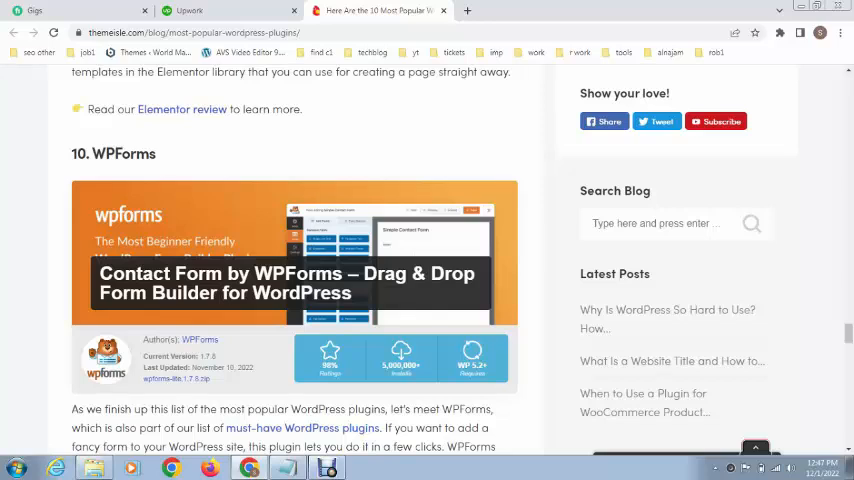
{"action": "scroll", "scroll_direction": "down", "scroll_amount": 3}
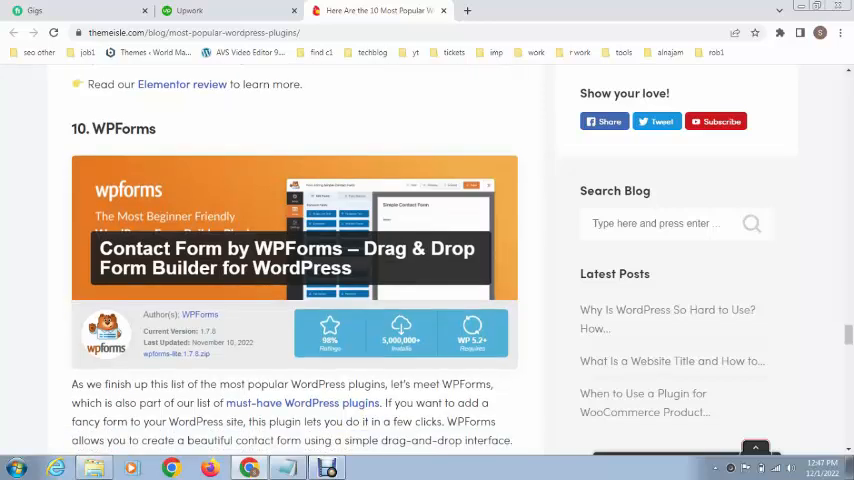